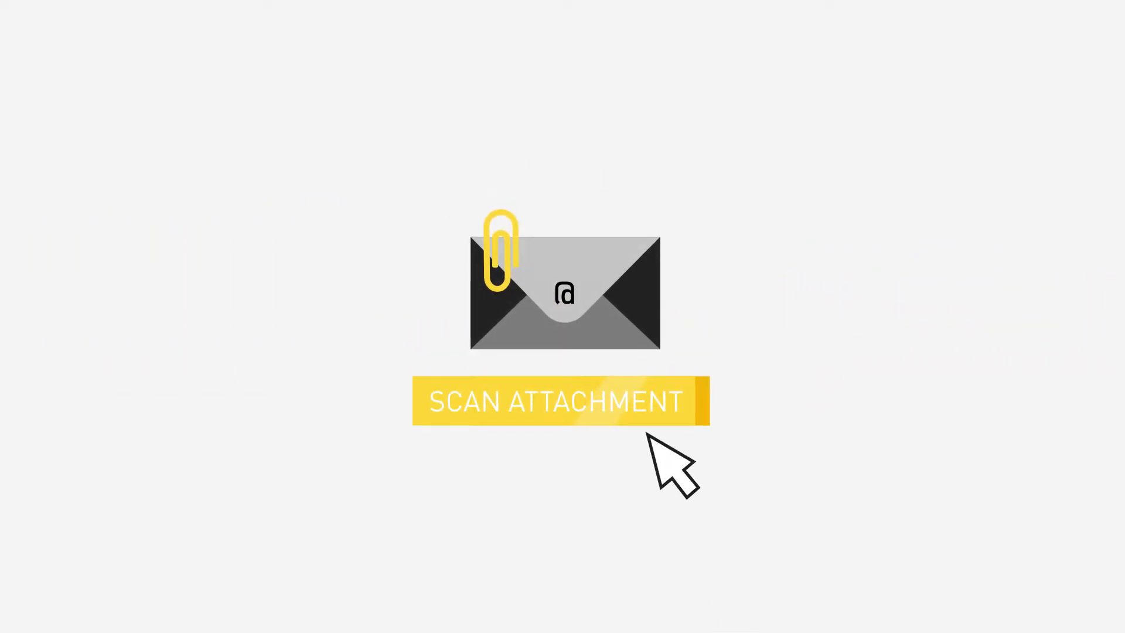
click(556, 400)
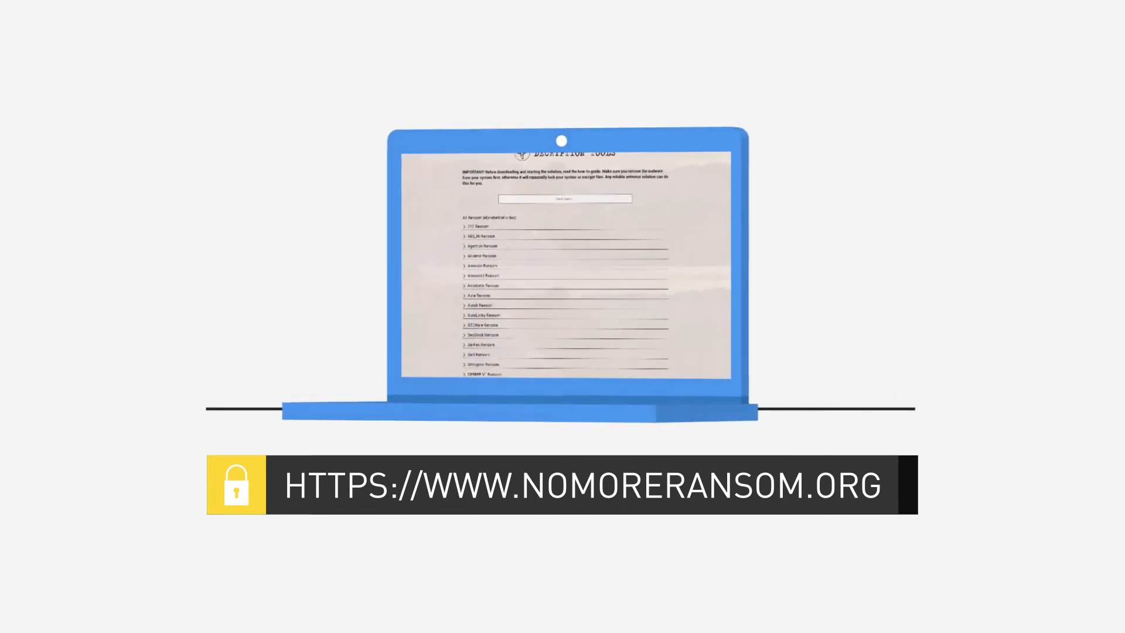
scroll(down, 3)
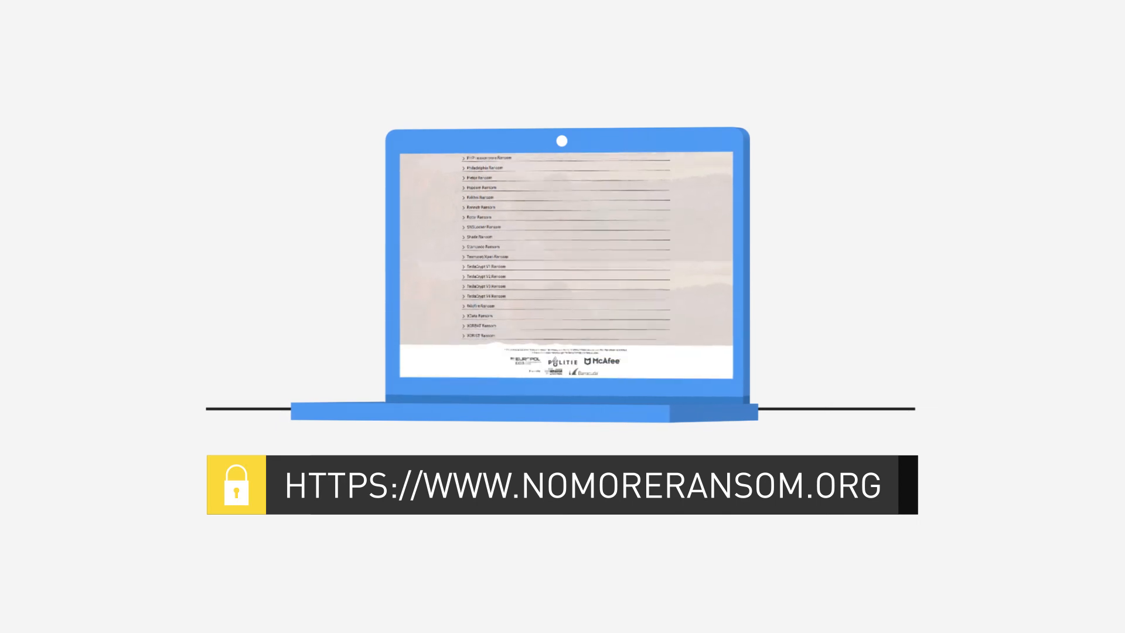